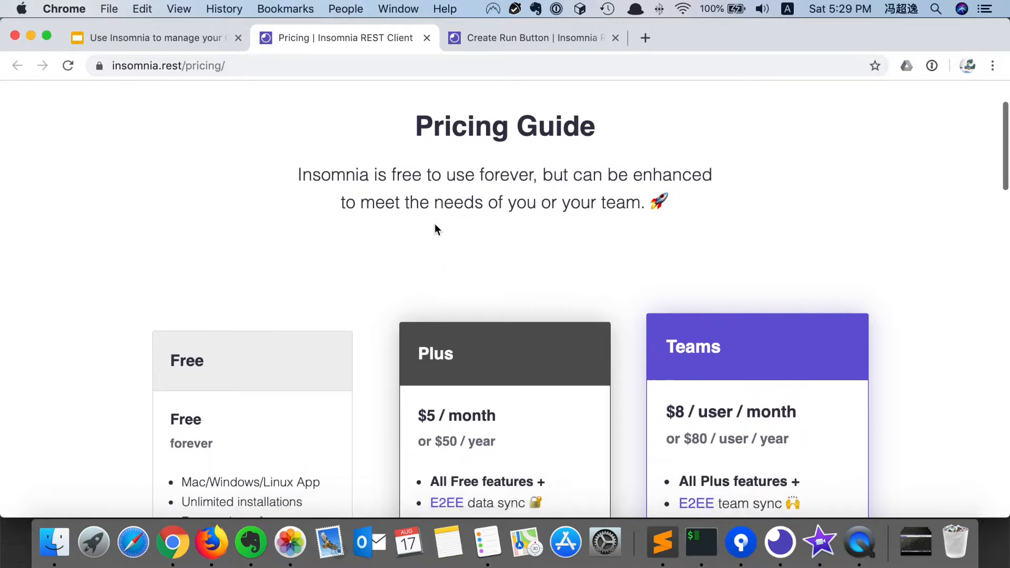
# Review the pricing tiers, return to the workspace-sharing slide, and switch to the Insomnia desktop app.
pyautogui.scroll(-3)
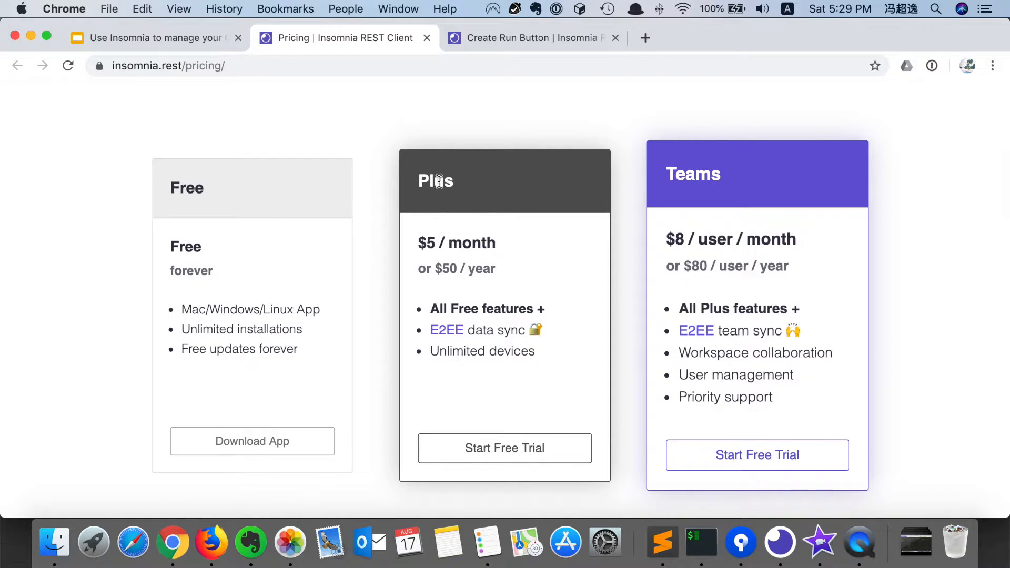
pyautogui.moveTo(568, 298)
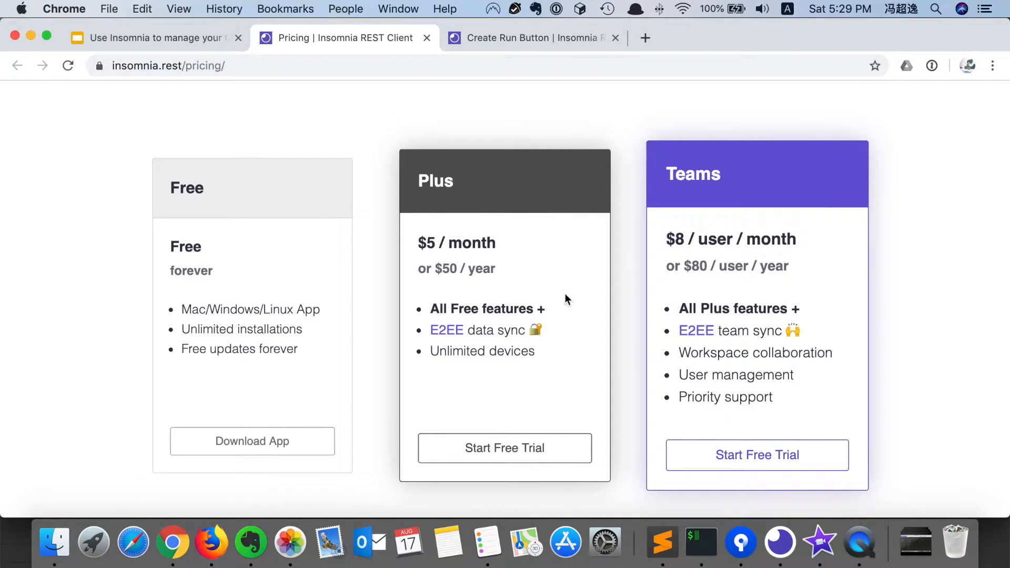
pyautogui.moveTo(521, 334)
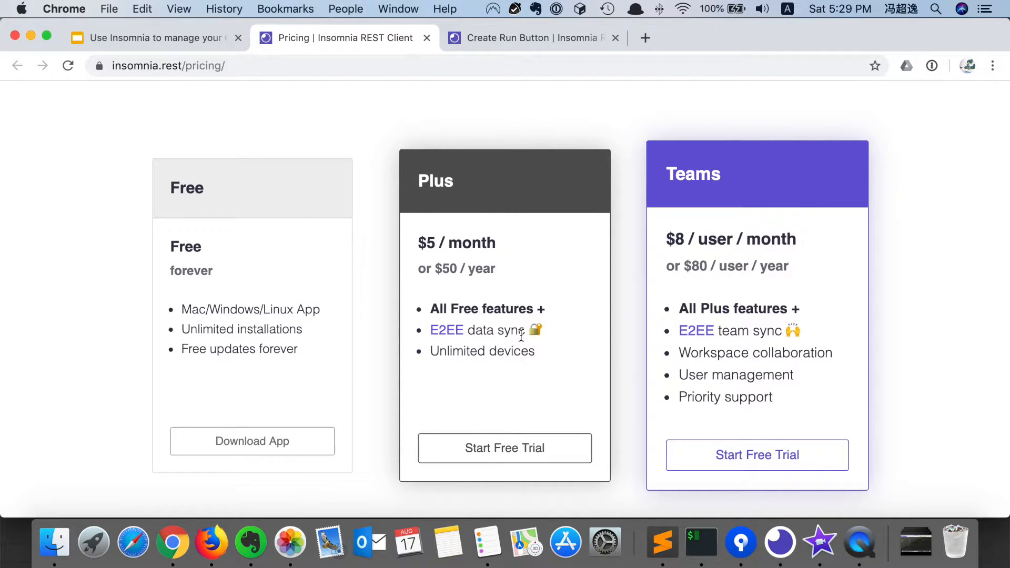
pyautogui.click(154, 38)
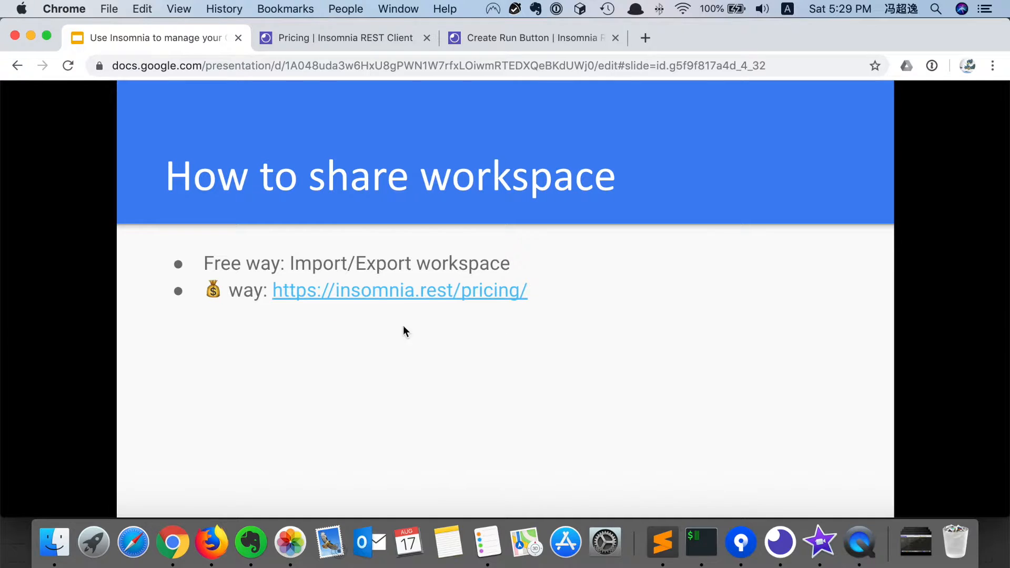
pyautogui.moveTo(407, 269)
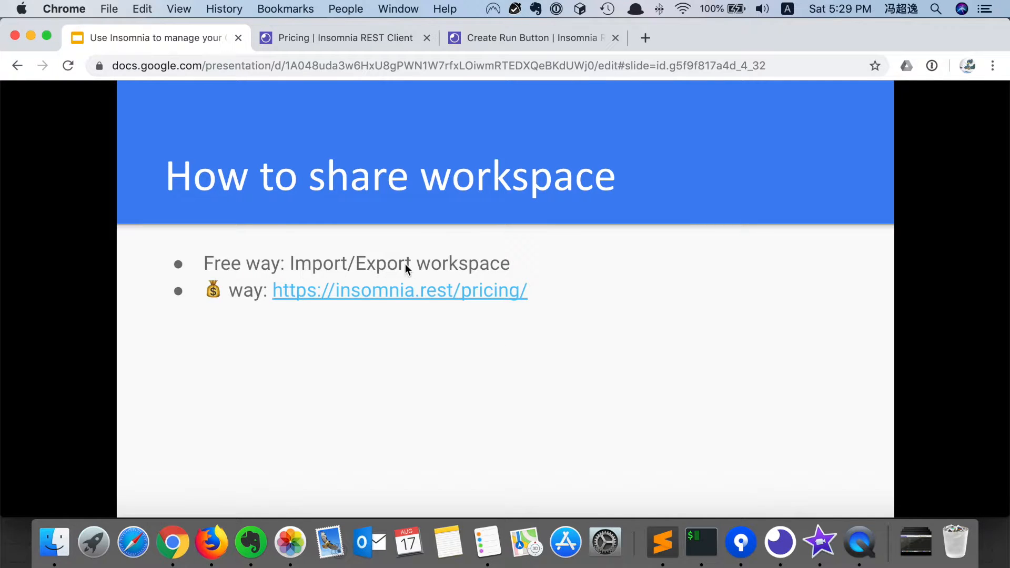
pyautogui.click(779, 542)
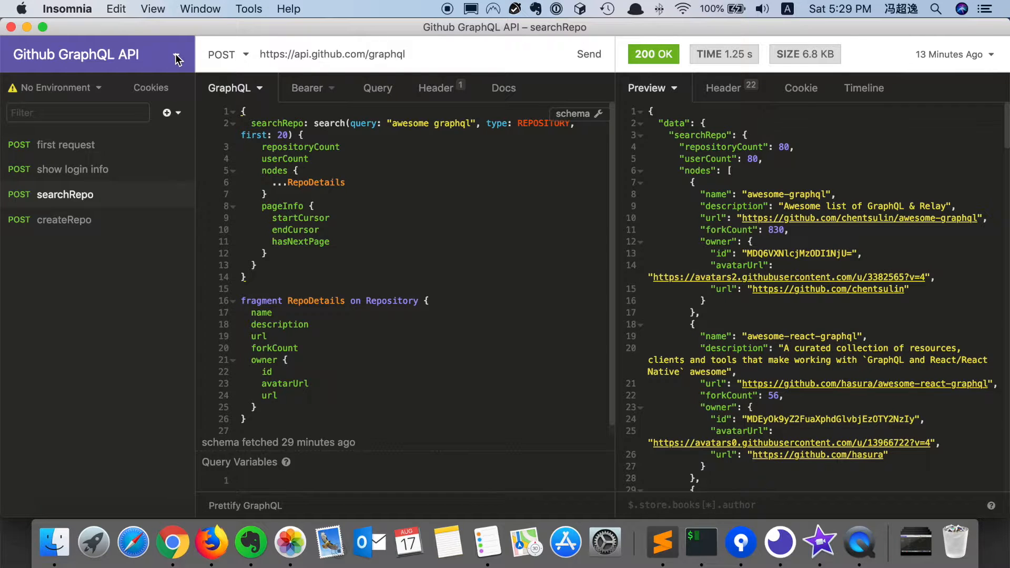
# Export the current workspace's four requests as Insomnia v4 (JSON) to Insomnia_2019-08-17.json on the Desktop.
pyautogui.click(176, 54)
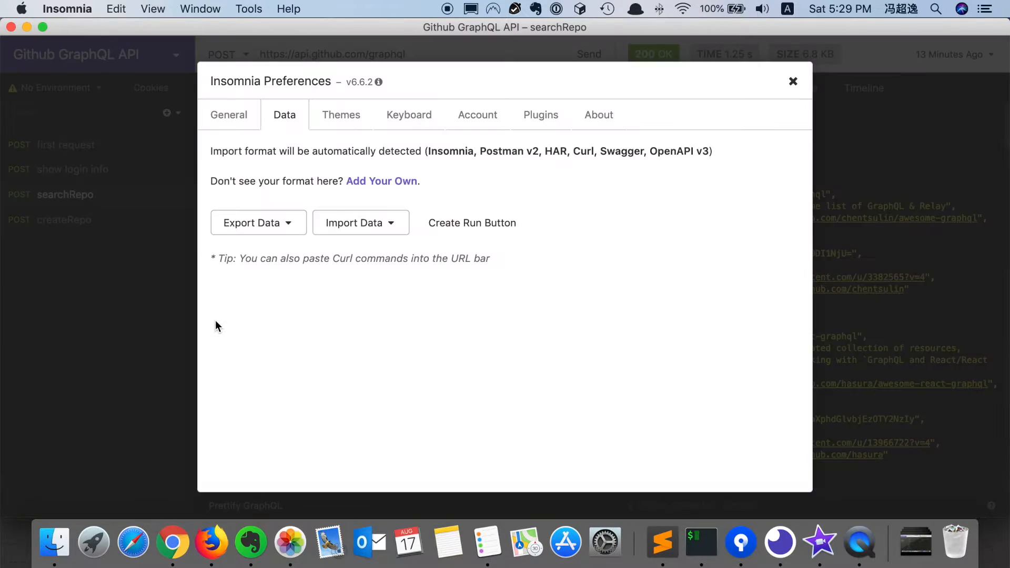
pyautogui.click(258, 222)
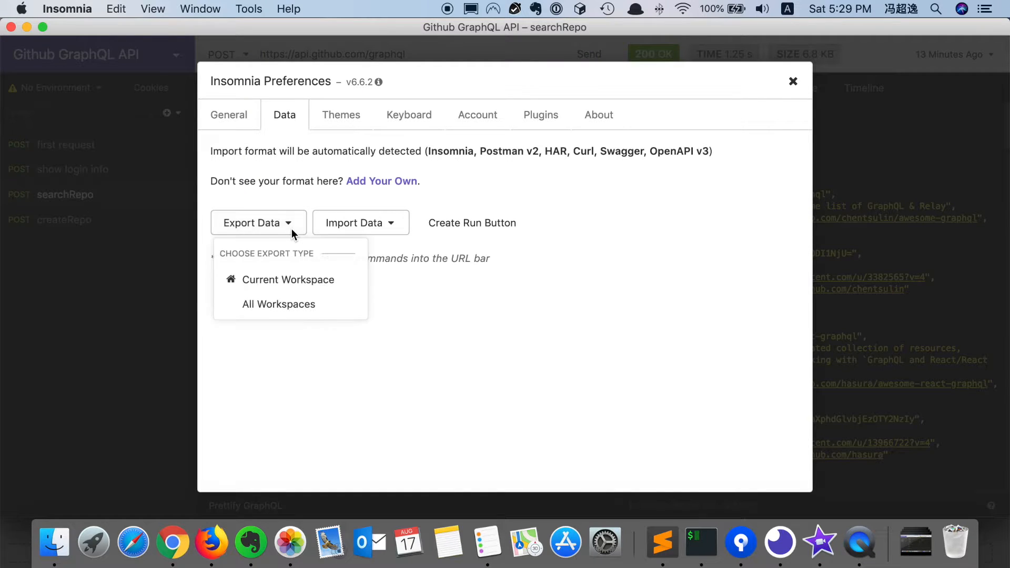
pyautogui.click(287, 280)
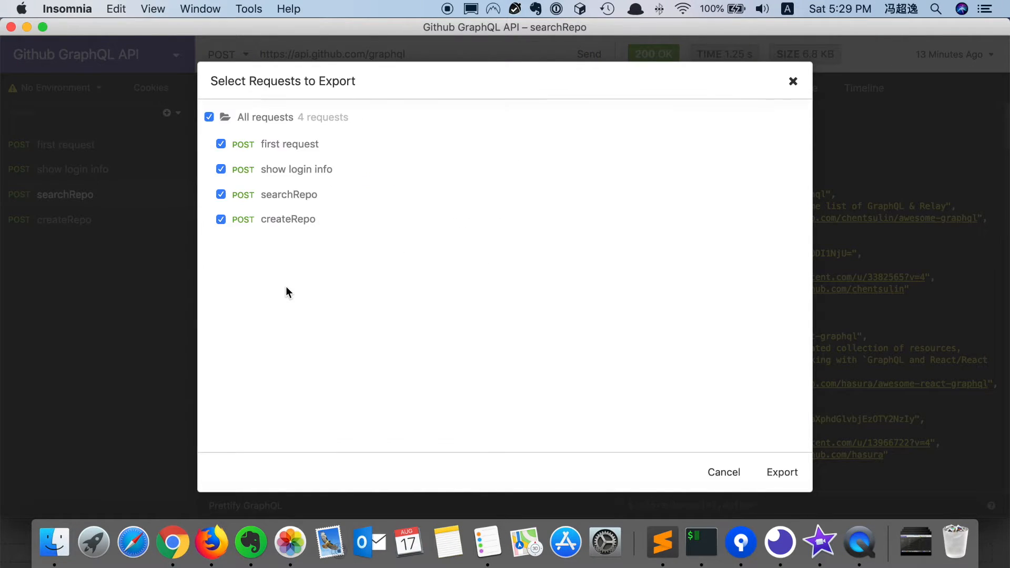
pyautogui.moveTo(677, 444)
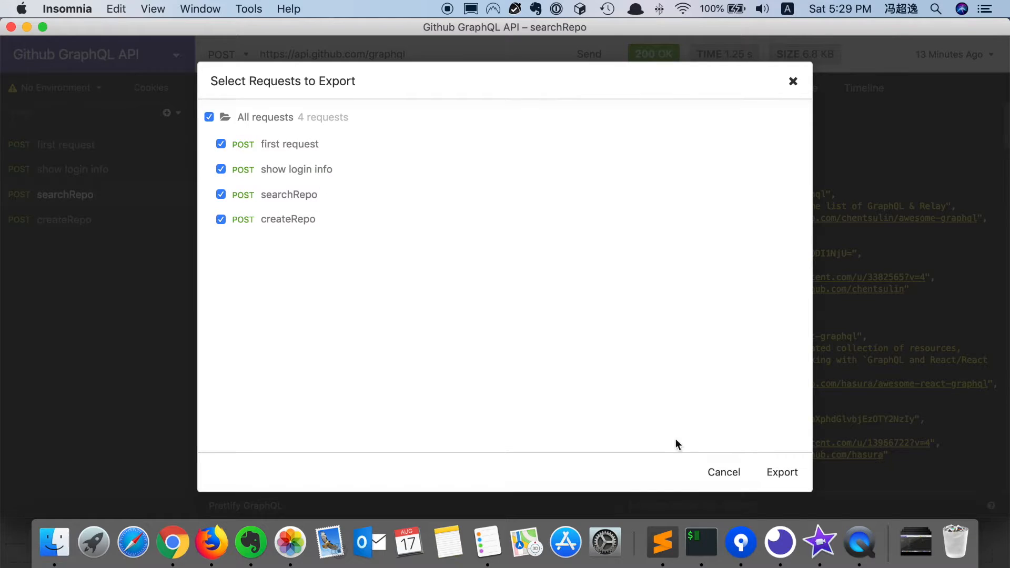
pyautogui.click(782, 471)
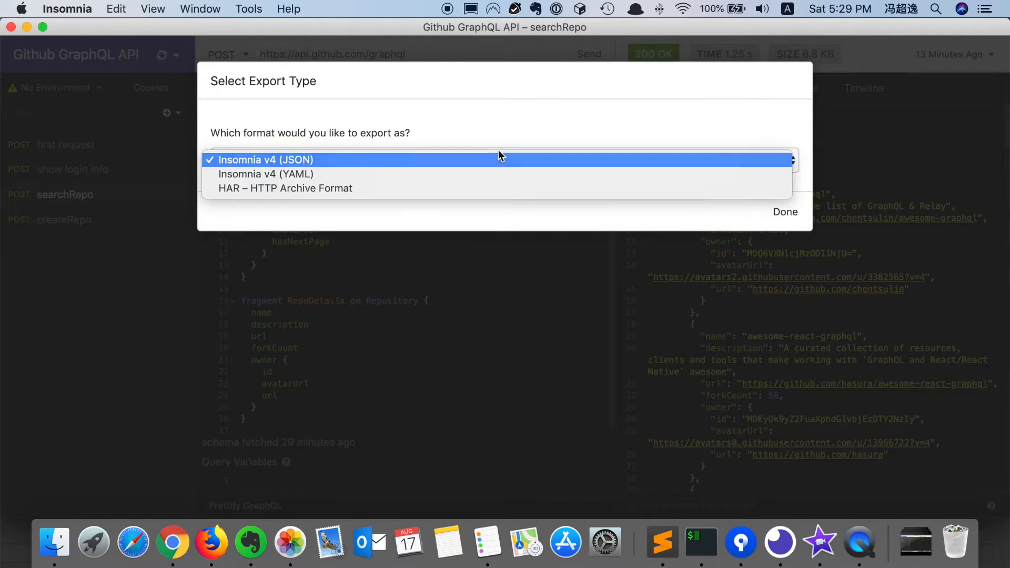
pyautogui.click(785, 211)
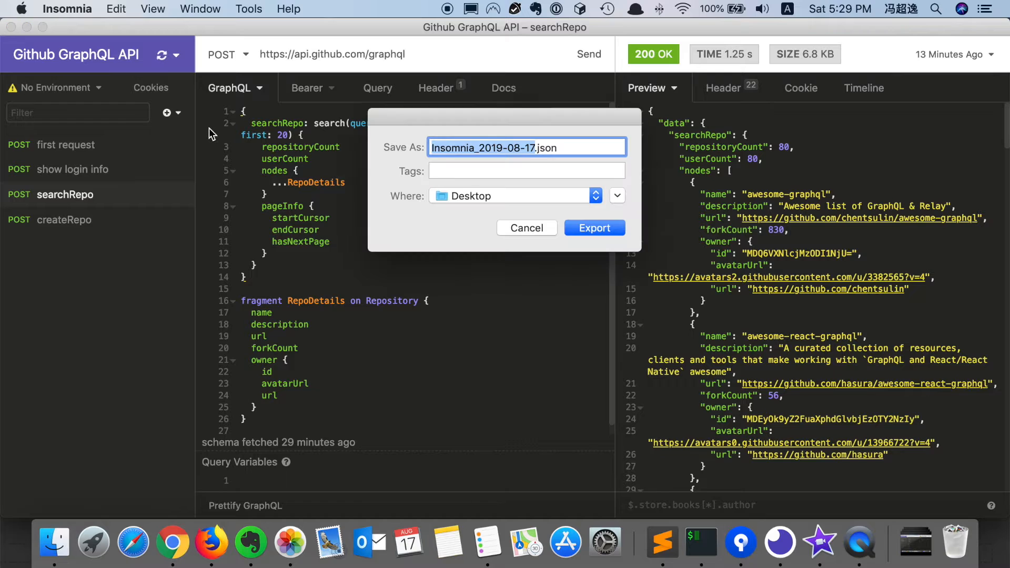
pyautogui.moveTo(593, 228)
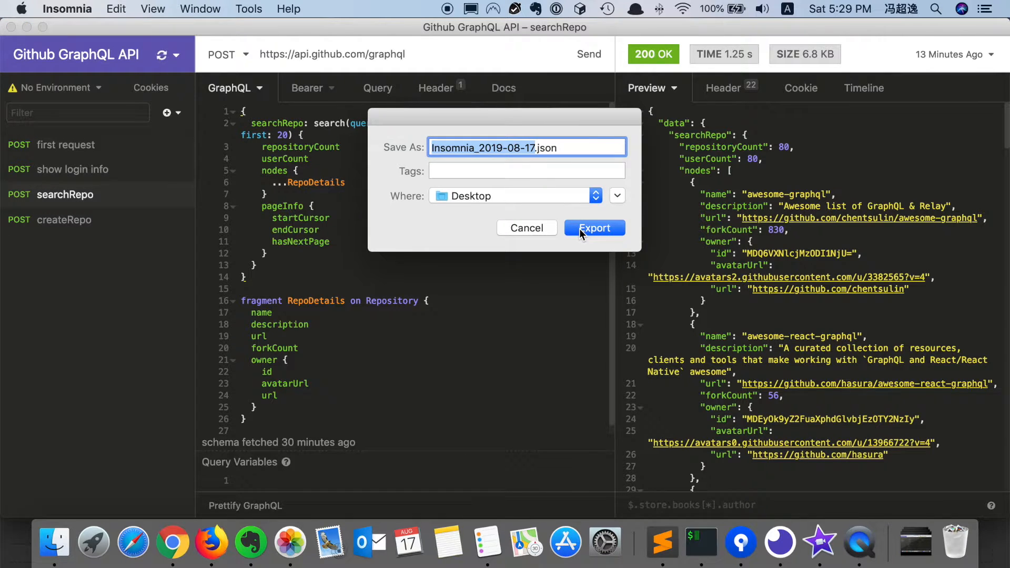
# Save the export, re-import it from file, bringing in 1 workspace, 2 environments, 1 cookie jar and 4 requests.
pyautogui.click(176, 53)
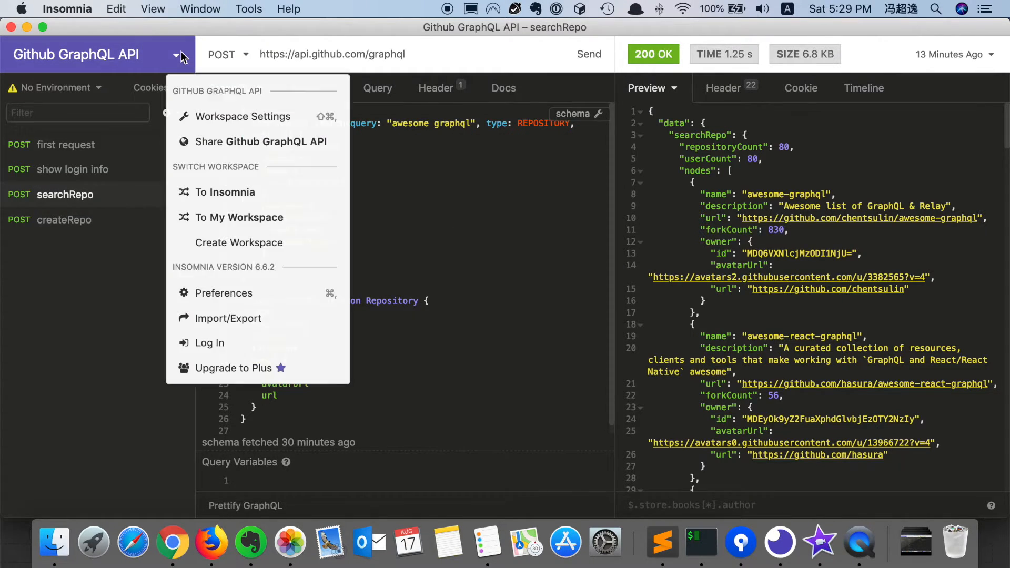
pyautogui.moveTo(228, 318)
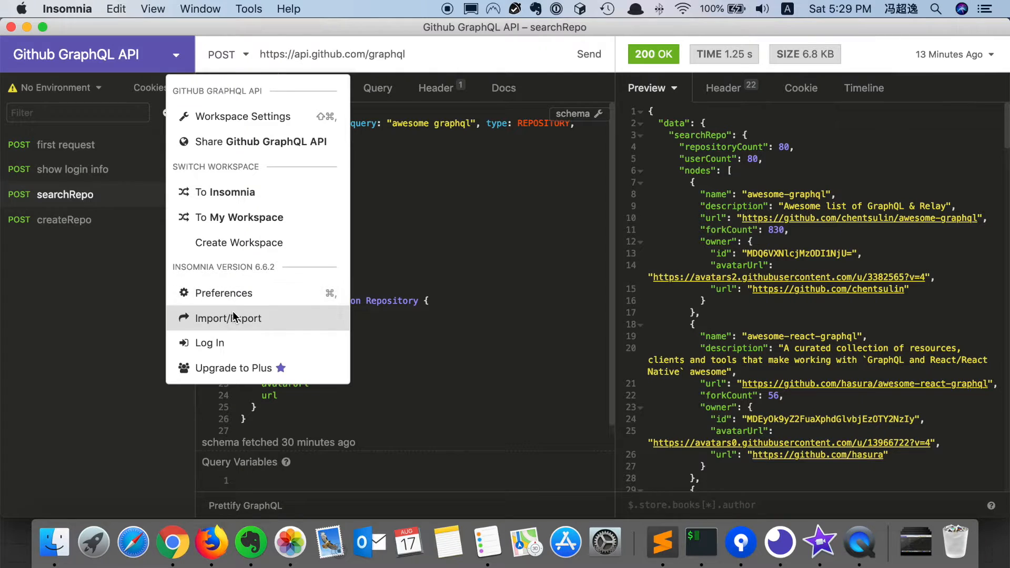
pyautogui.click(229, 318)
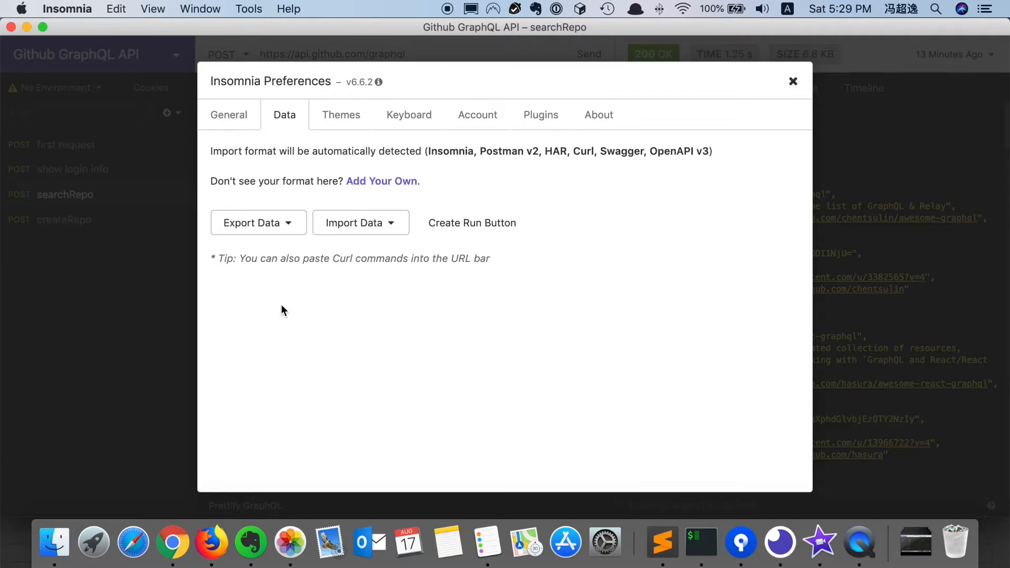
pyautogui.click(360, 222)
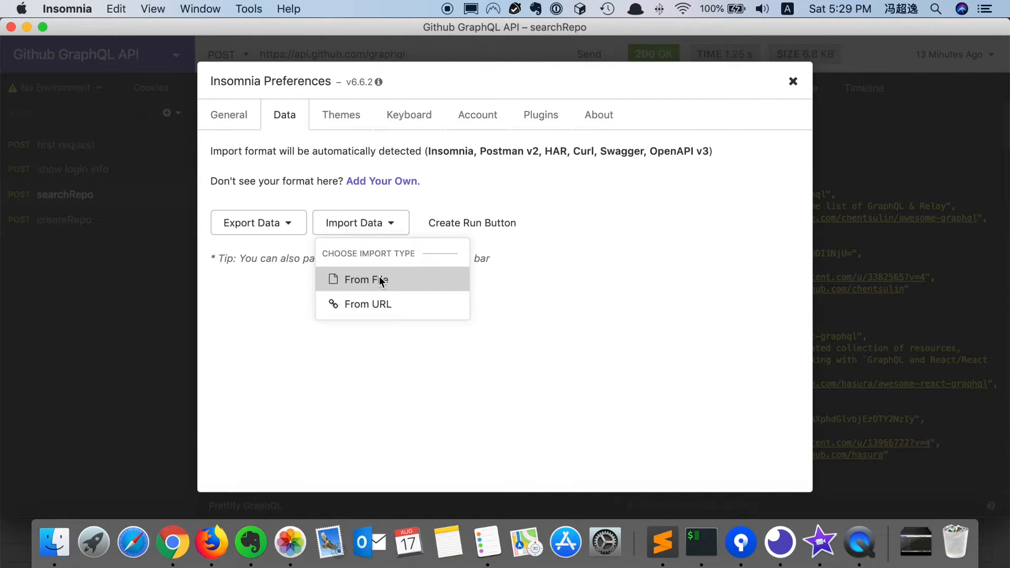
pyautogui.click(366, 280)
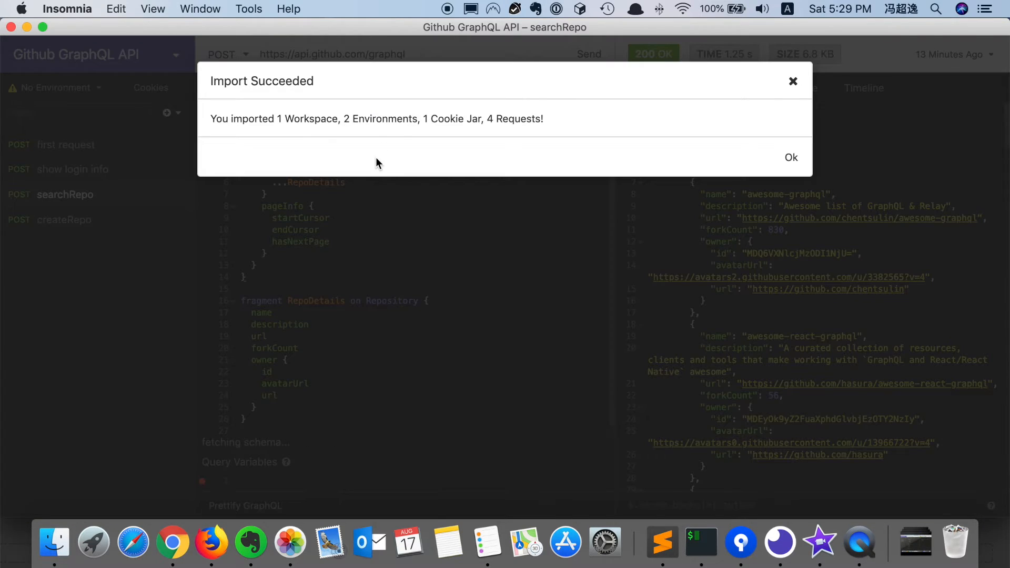
pyautogui.moveTo(450, 140)
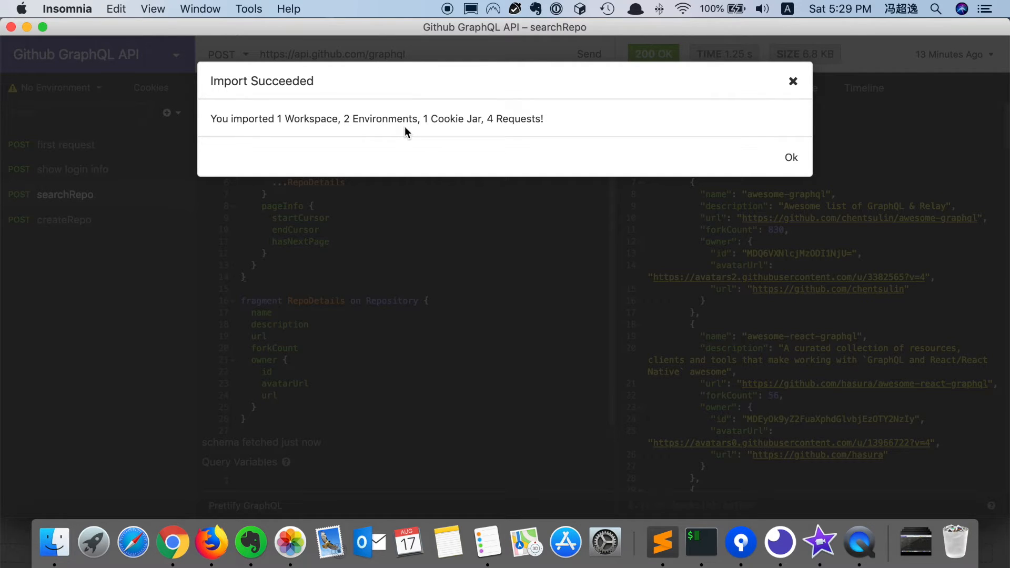
pyautogui.moveTo(791, 157)
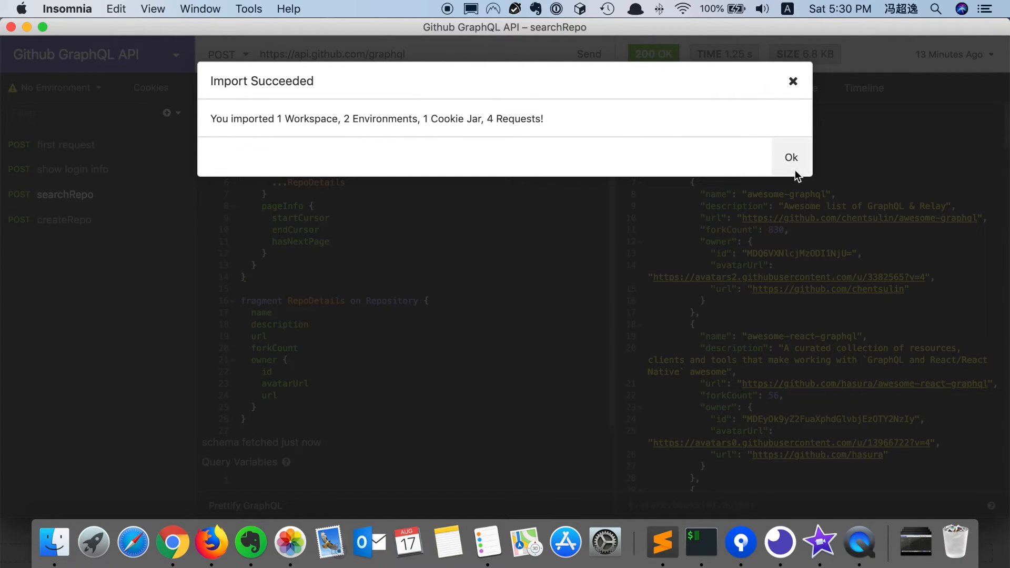
pyautogui.click(791, 157)
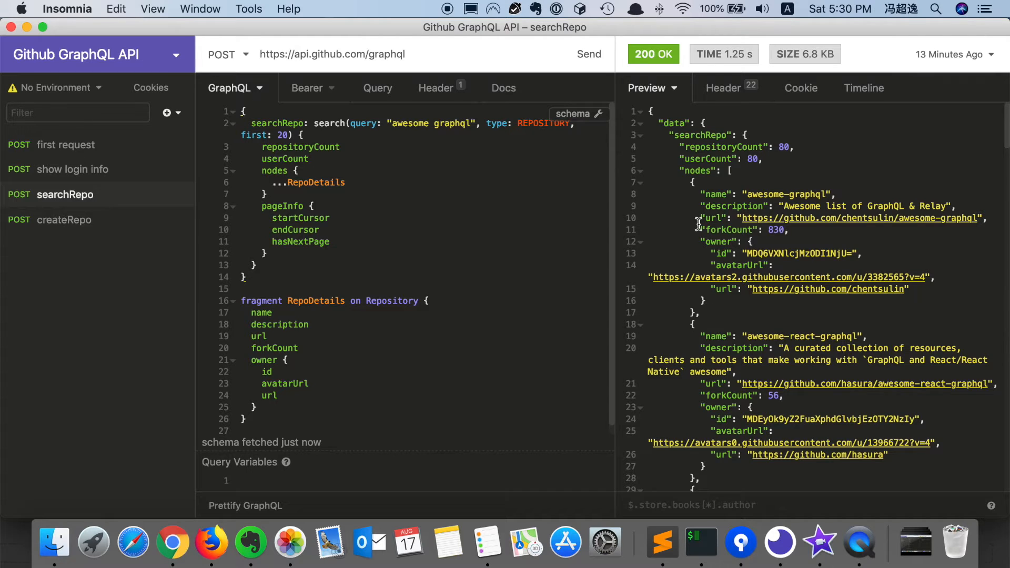